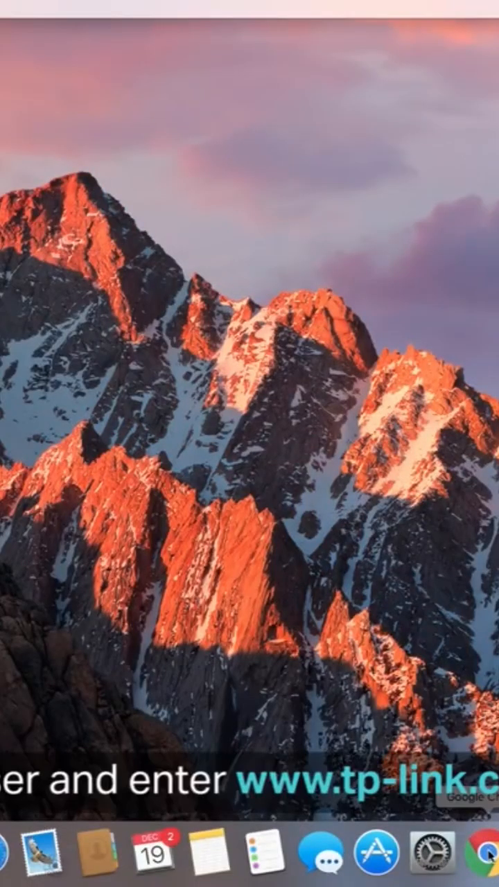
Launch Google Chrome from the Dock to reach its Google new tab page.
click(474, 851)
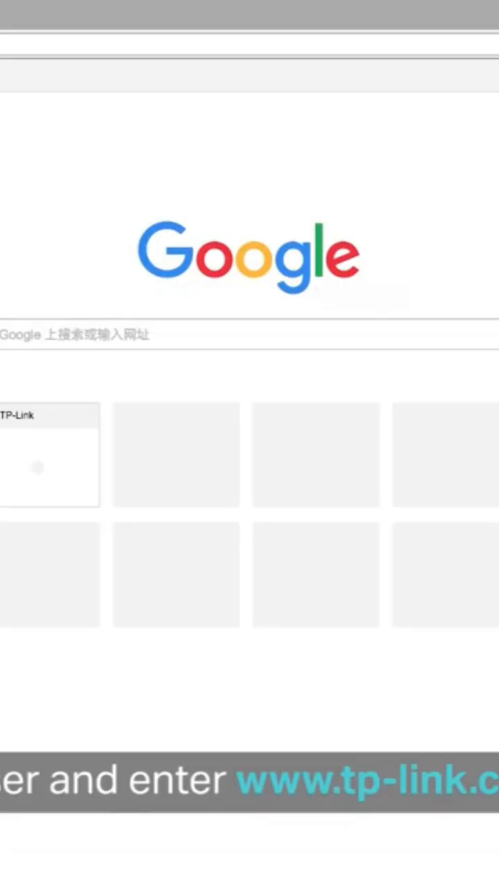